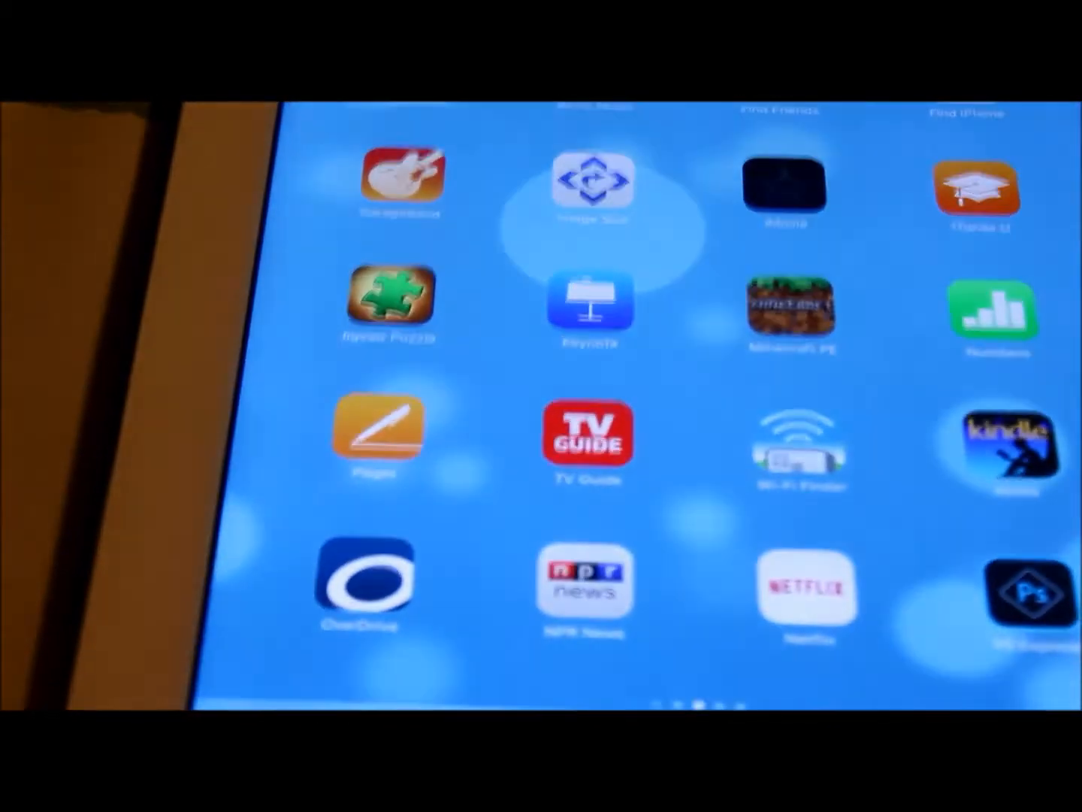
Open the Photos photo library to reach the recorded video.
scroll(down, 3)
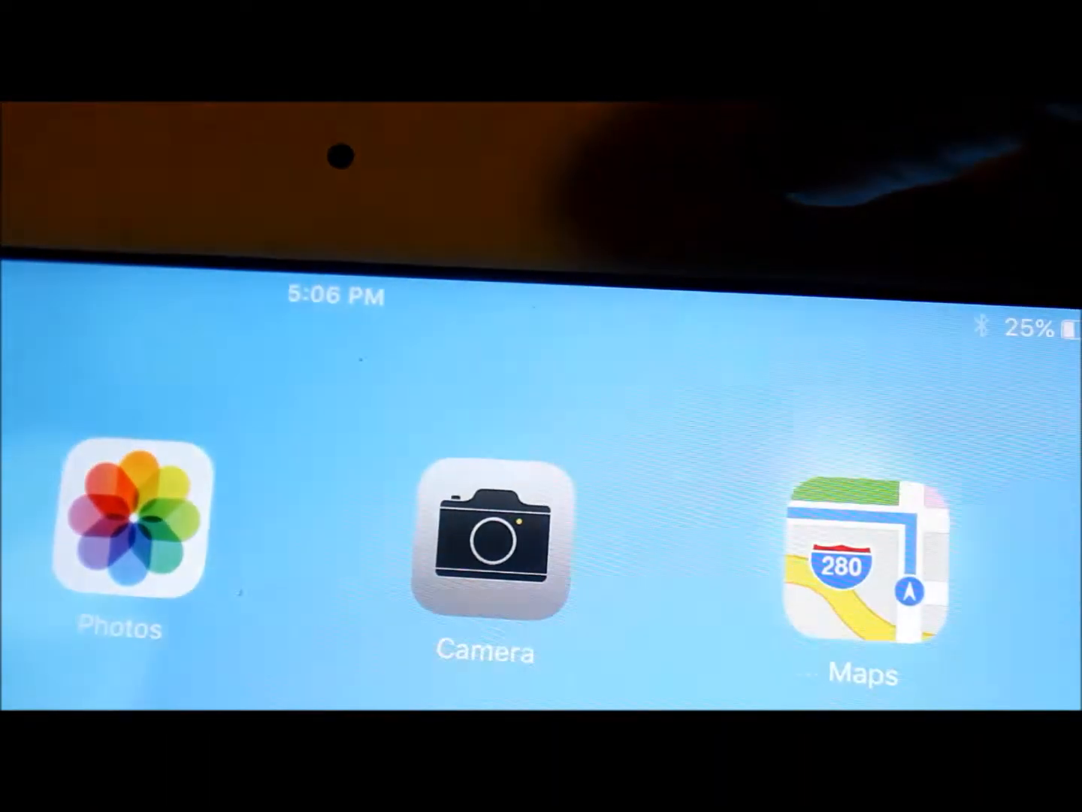
click(118, 526)
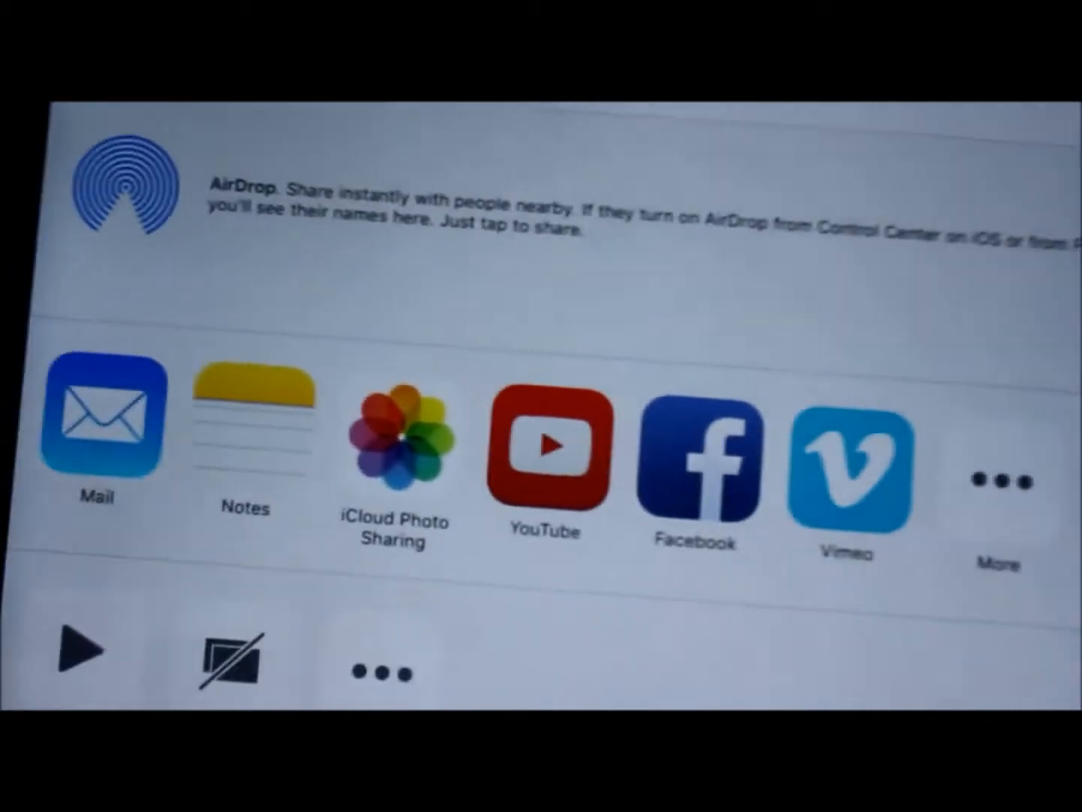
click(542, 458)
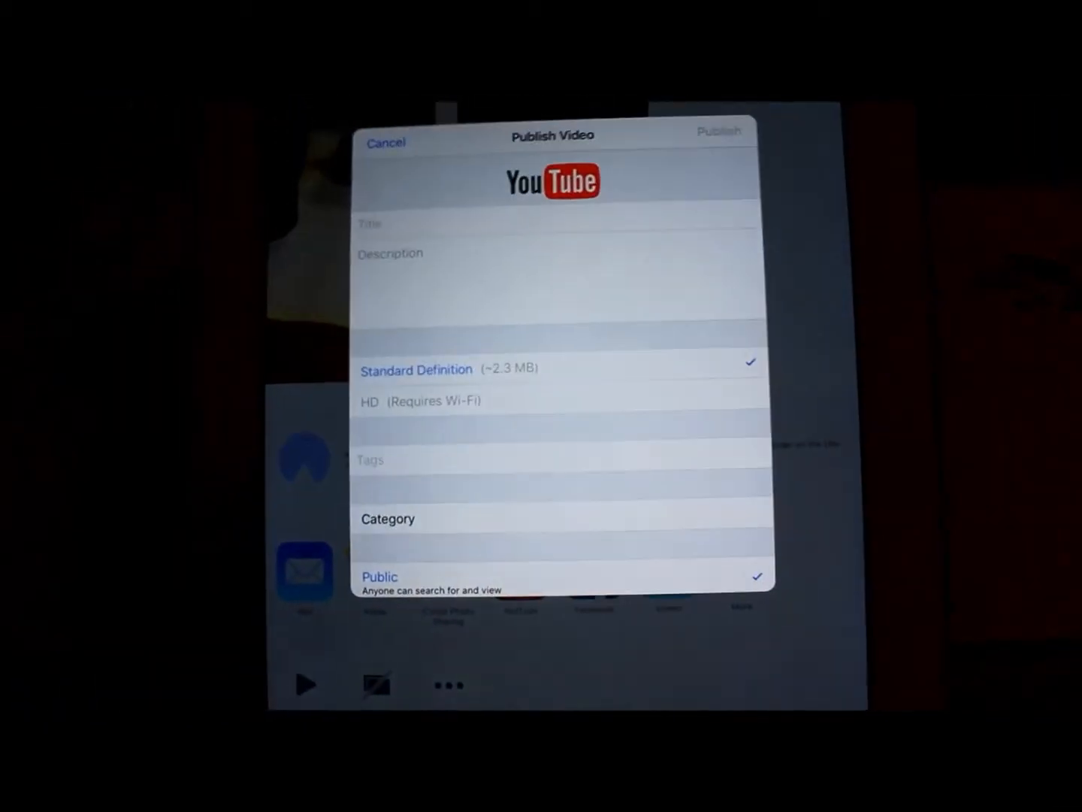
scroll(down, 3)
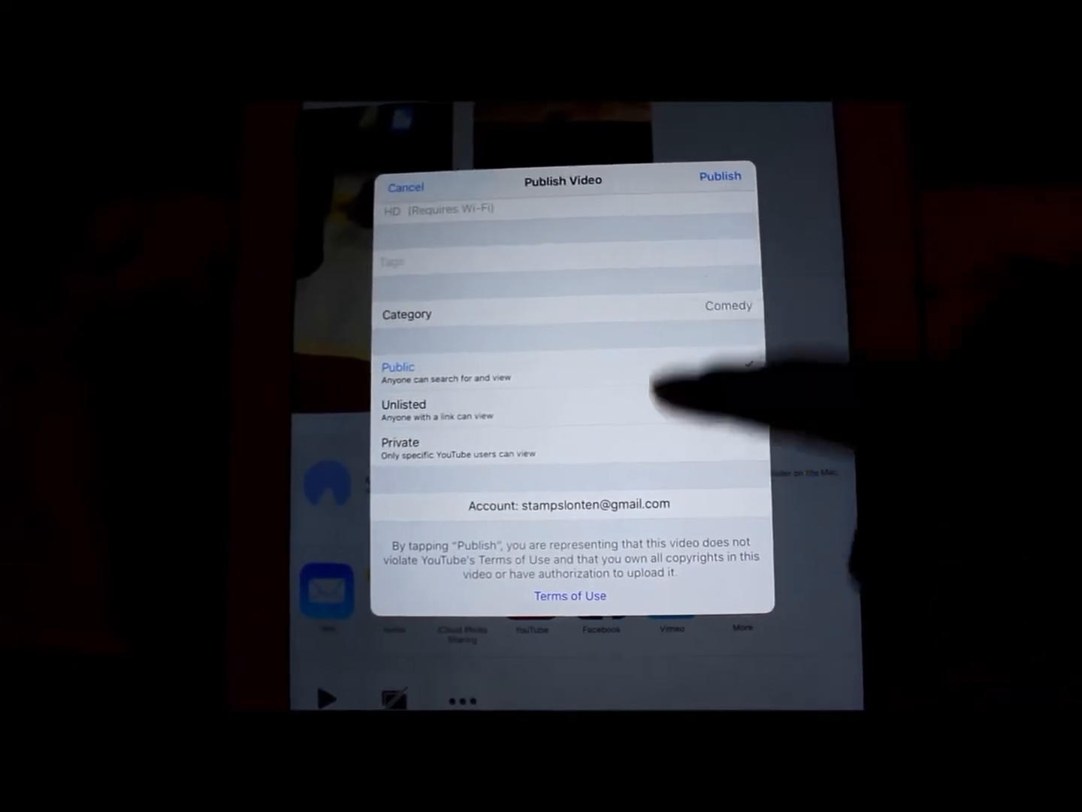
click(406, 188)
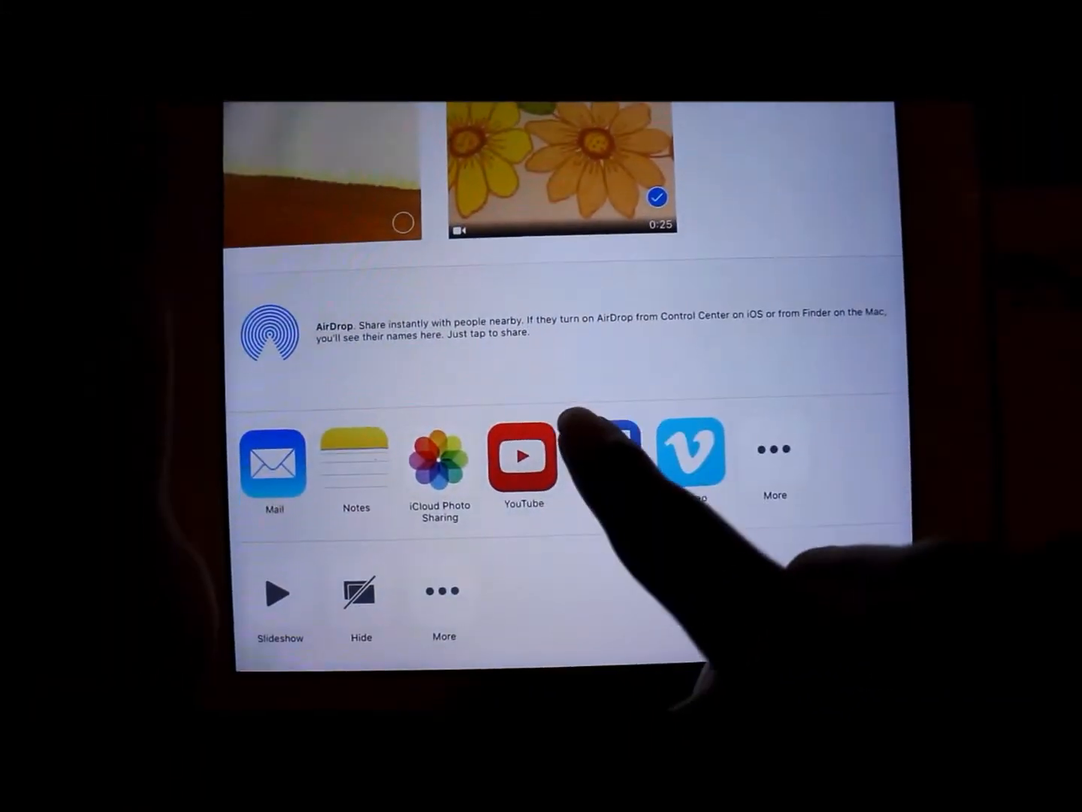
Choose YouTube in the share sheet to open the flower clip's Publish Video form.
click(605, 454)
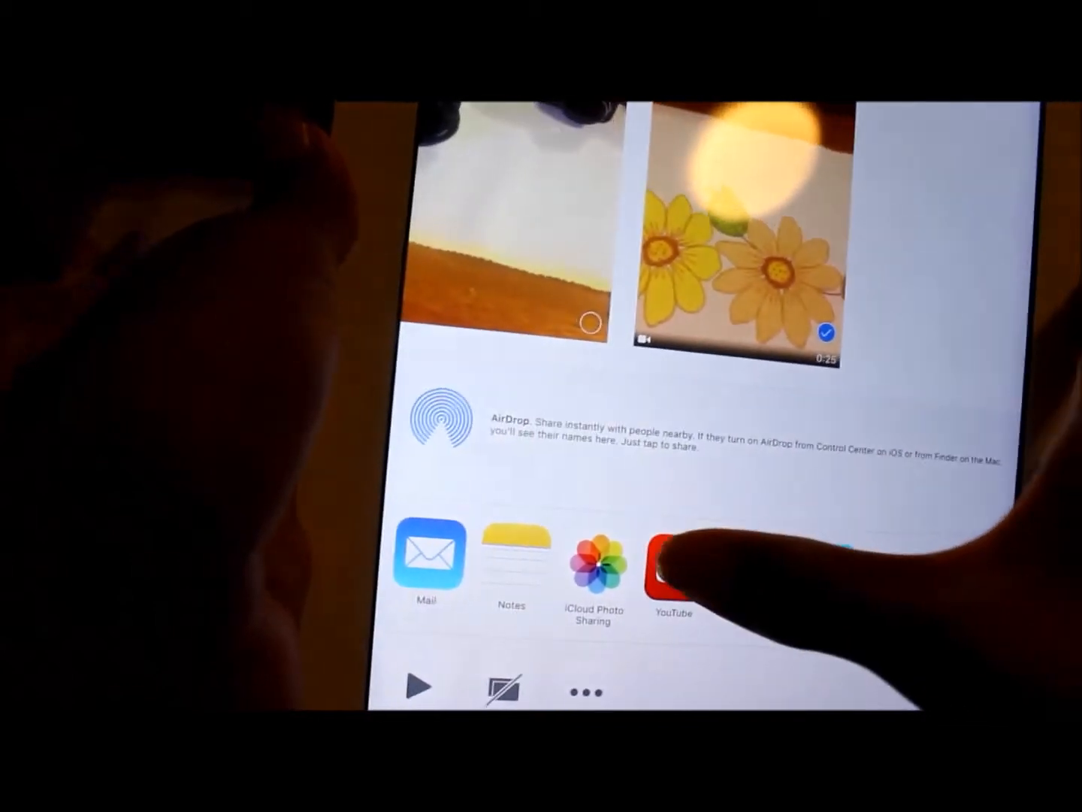
click(671, 562)
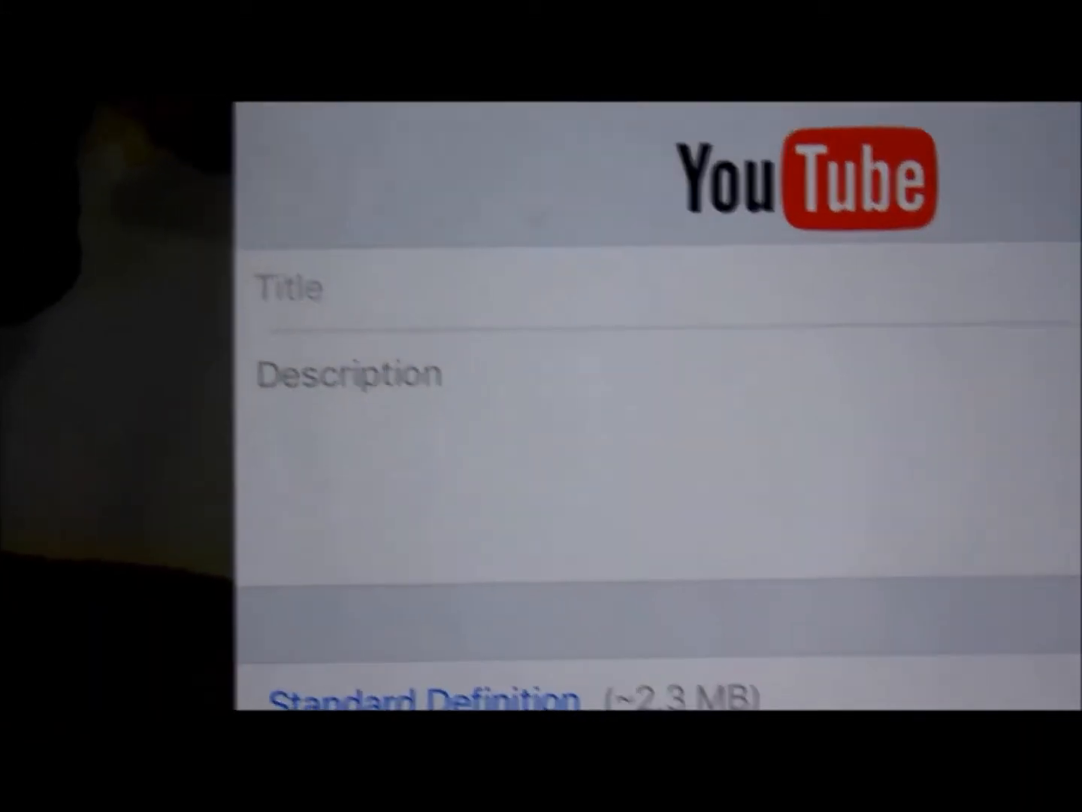
Enter a title beginning with 'Random' followed by 'ghfgfgtty ttgg'.
text(Ra)
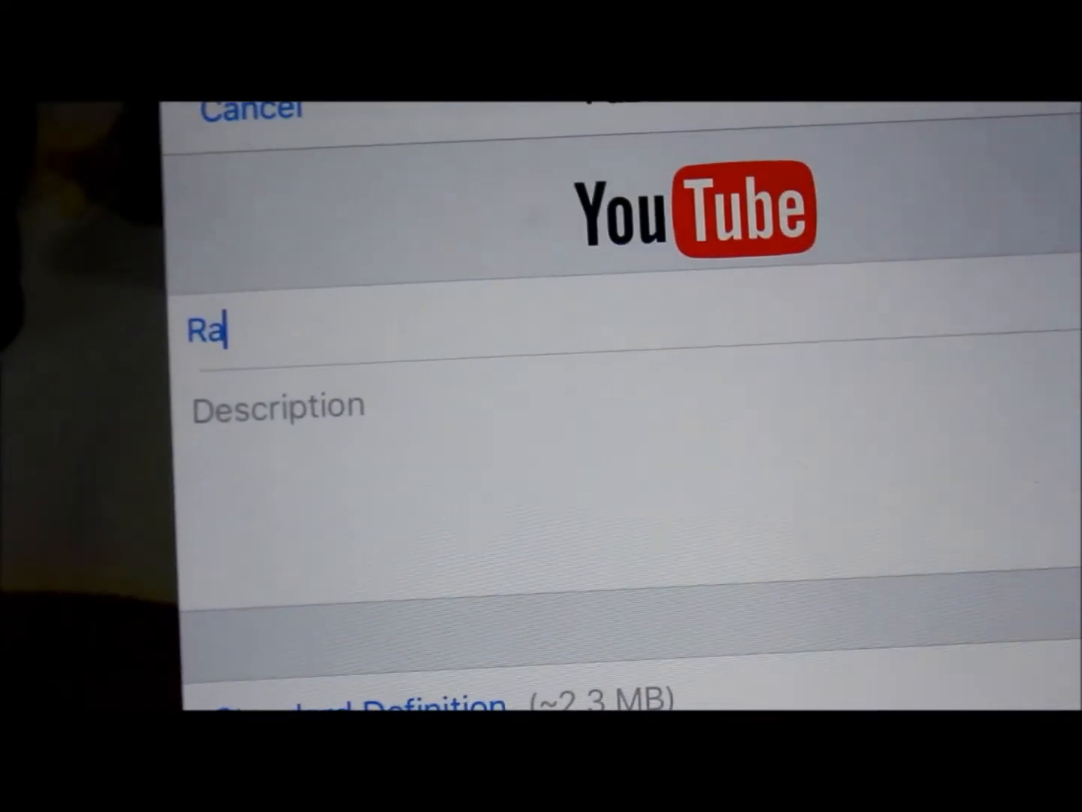
text(ndom)
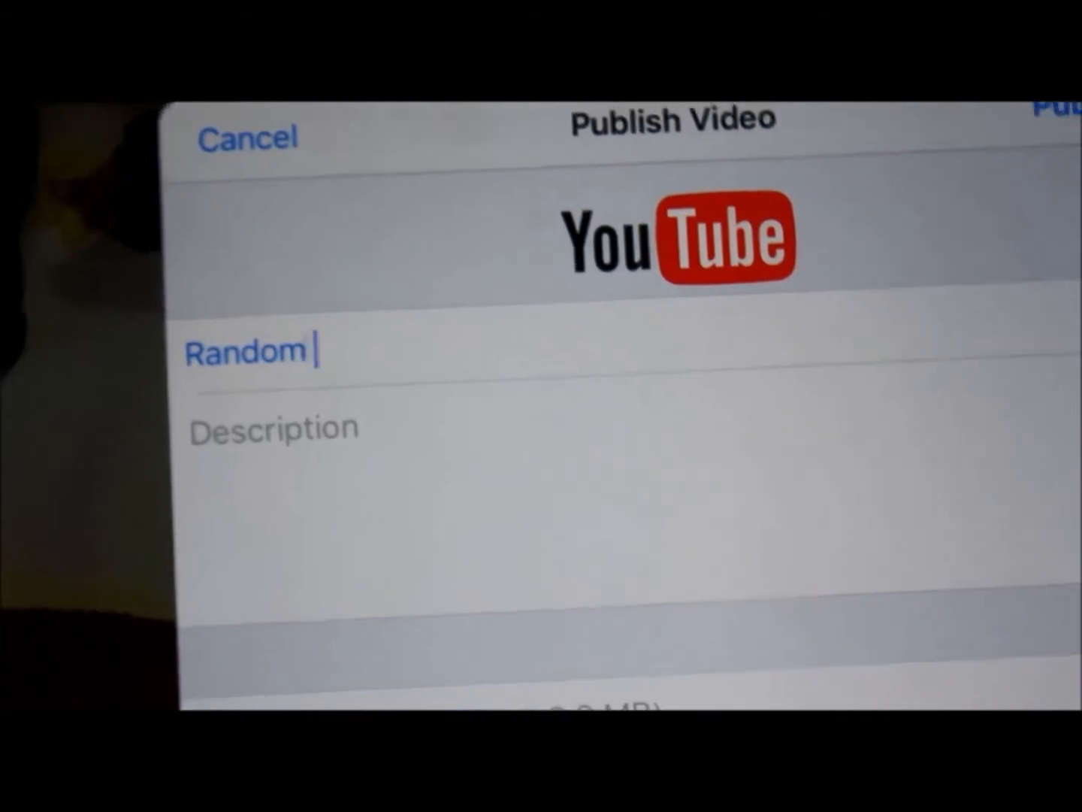
text(ghfgfgtty)
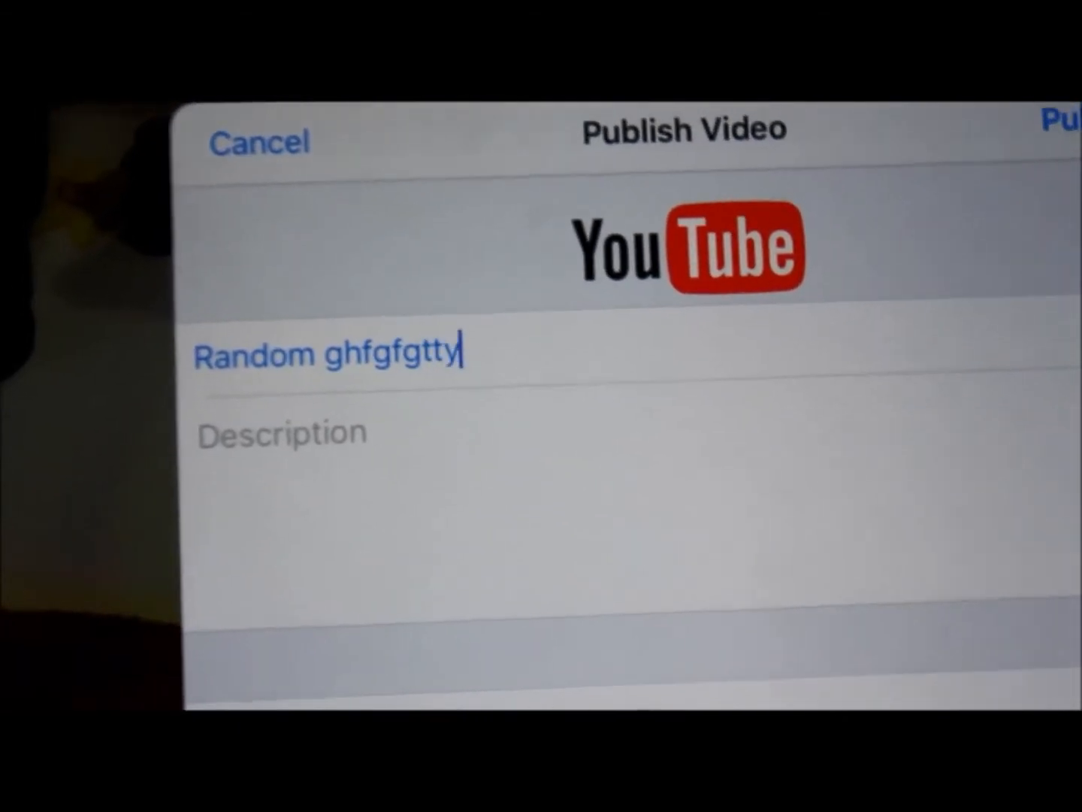
text(ttgg)
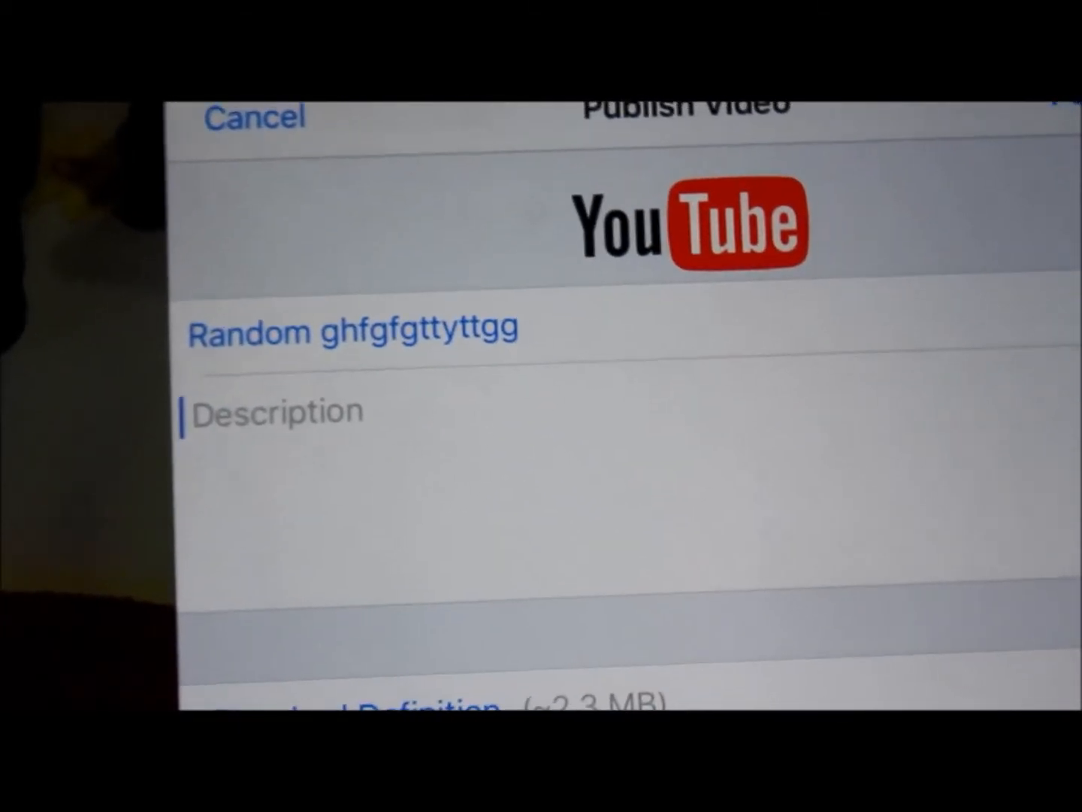
Type a short description ('Let's ju… what's just say') and scroll down the form.
text(Let's ju)
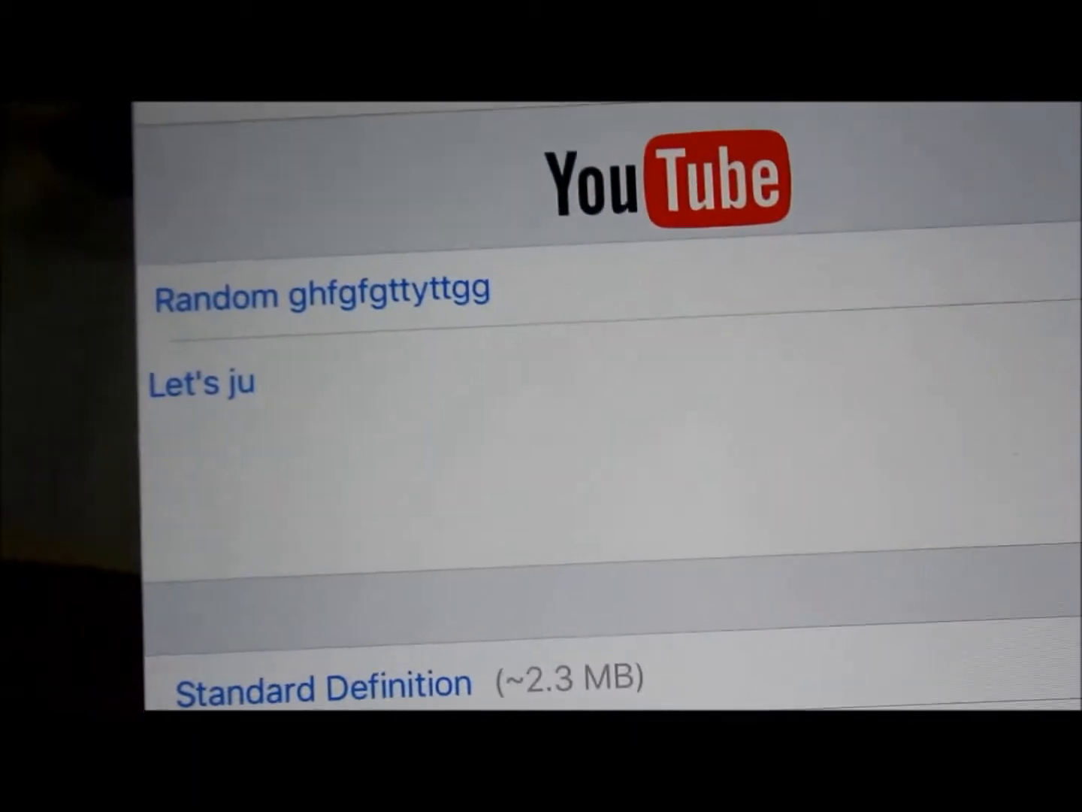
text(what's just say it wasn't pretty)
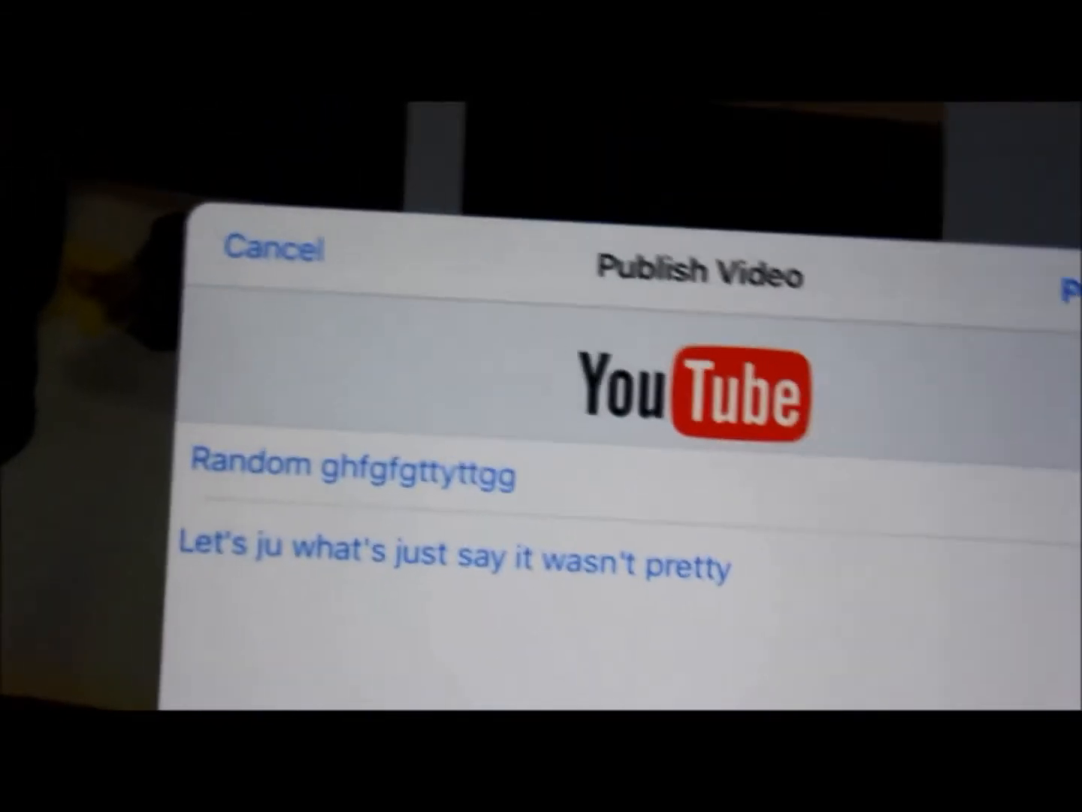
scroll(down, 3)
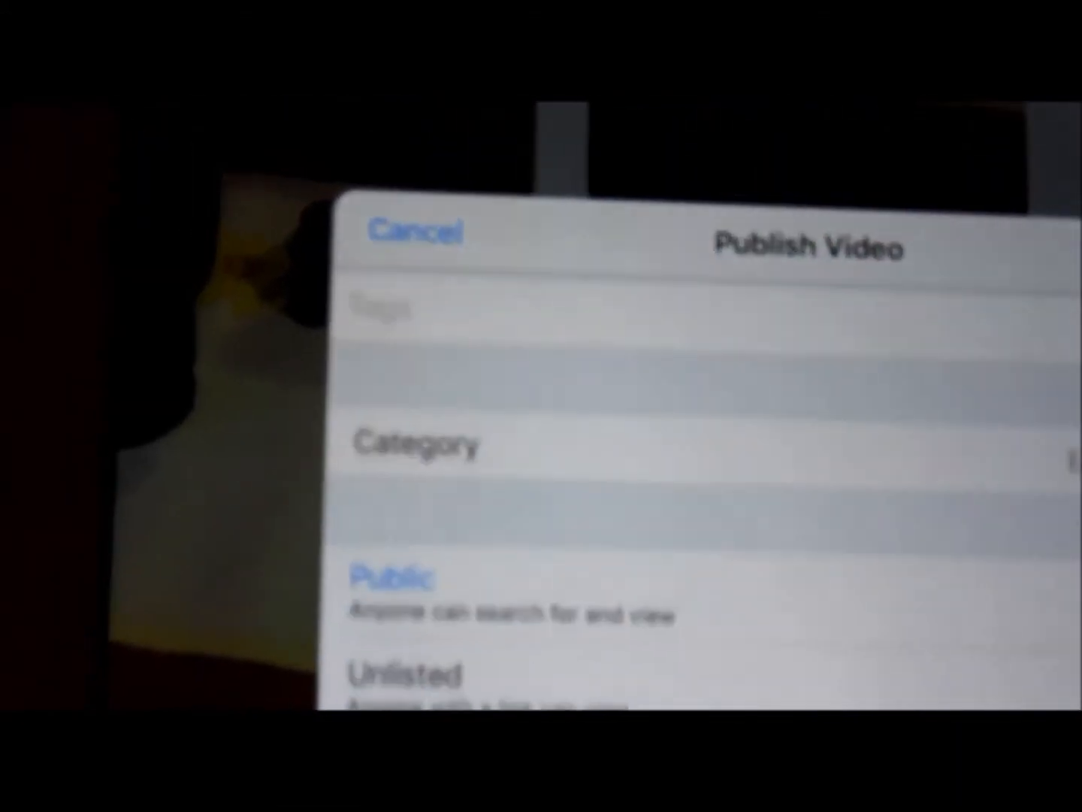